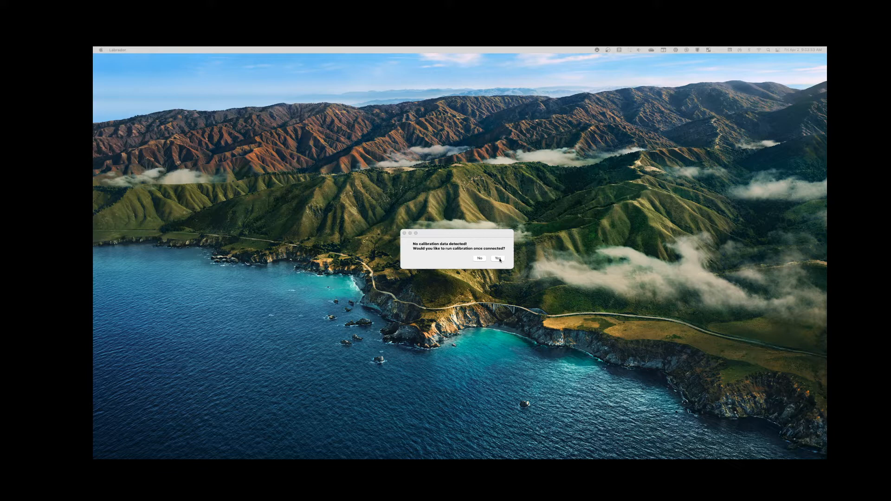
# - Answer Yes to the 'No calibration data detected' prompt to start calibration
pyautogui.click(479, 258)
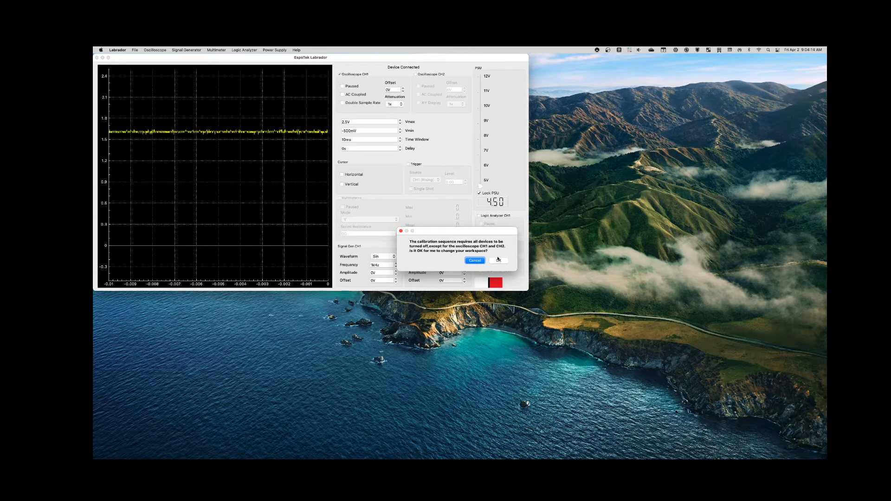
# - Approve the workspace change so calibration can enable both oscilloscope channels
pyautogui.click(498, 260)
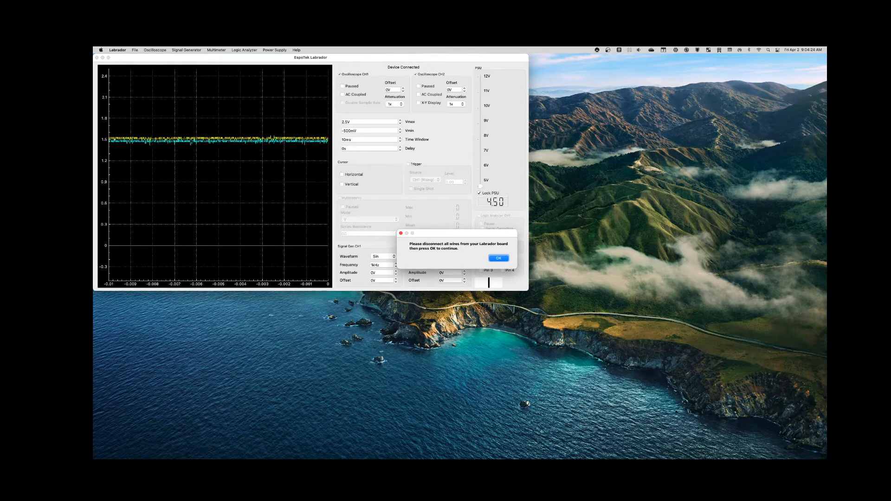
# - Confirm all wires are disconnected and let the oscilloscope calibration run to completion
pyautogui.click(498, 257)
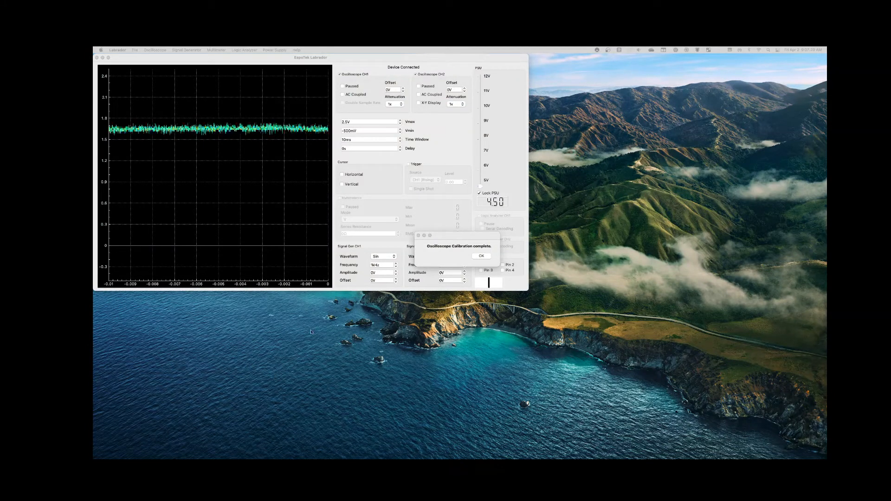
# - Acknowledge 'Oscilloscope Calibration complete' to proceed to the power supply calibration warning
pyautogui.click(481, 255)
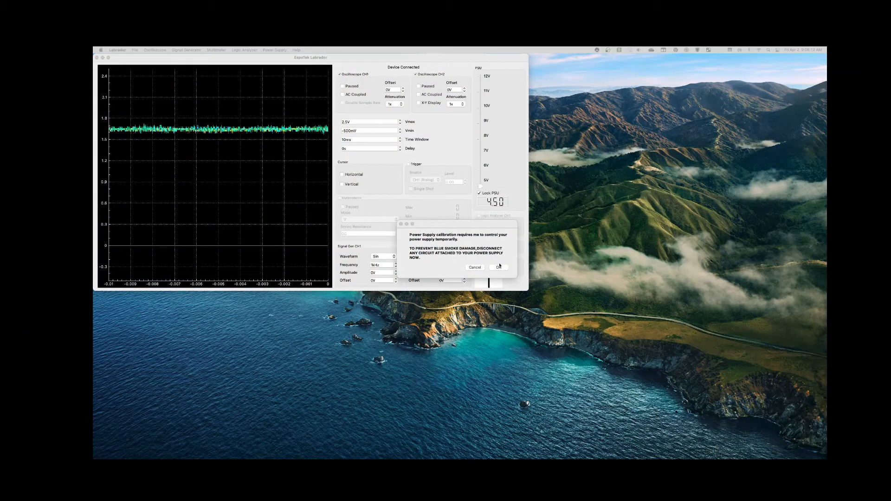
# - Accept the PSU calibration warning and confirm CH1 (DC) is wired to the power supply output
pyautogui.click(497, 267)
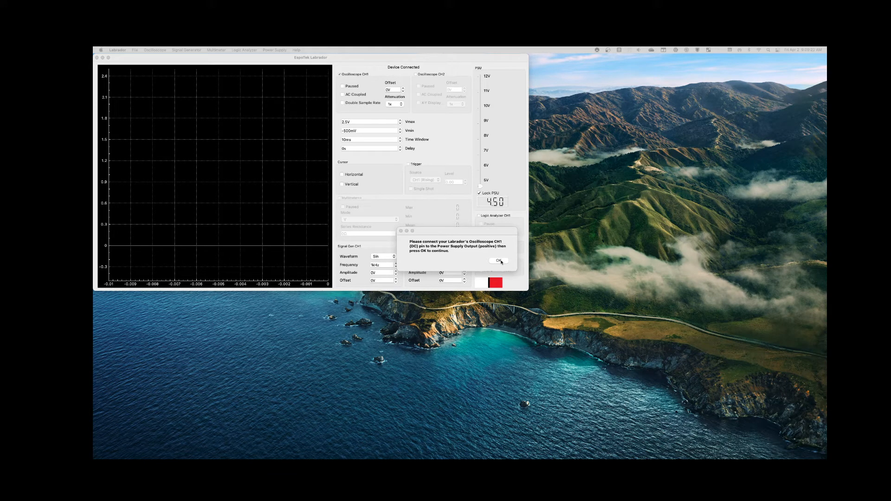
pyautogui.click(497, 261)
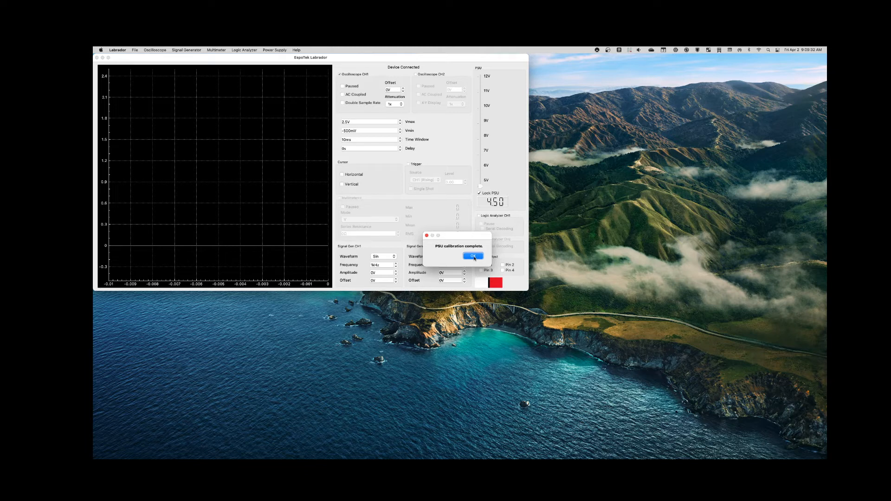
# - Dismiss the 'PSU calibration complete' notice, leaving the workspace free of dialogs
pyautogui.click(473, 256)
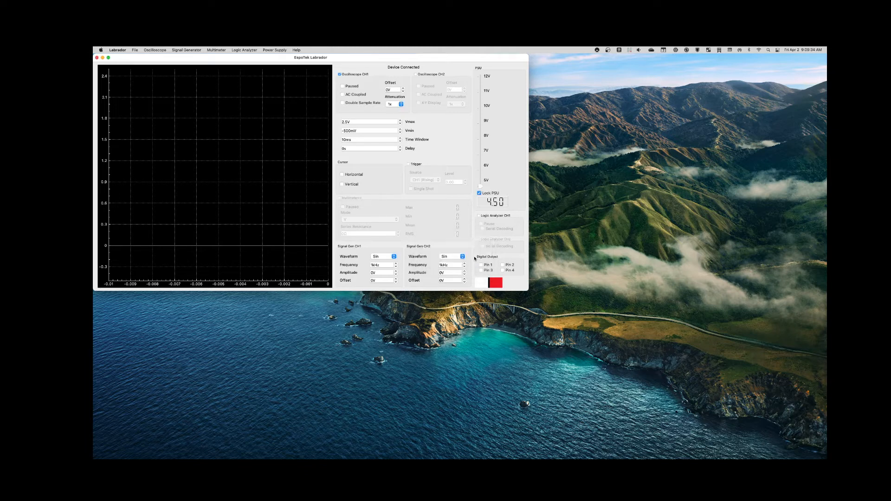
pyautogui.moveTo(364, 172)
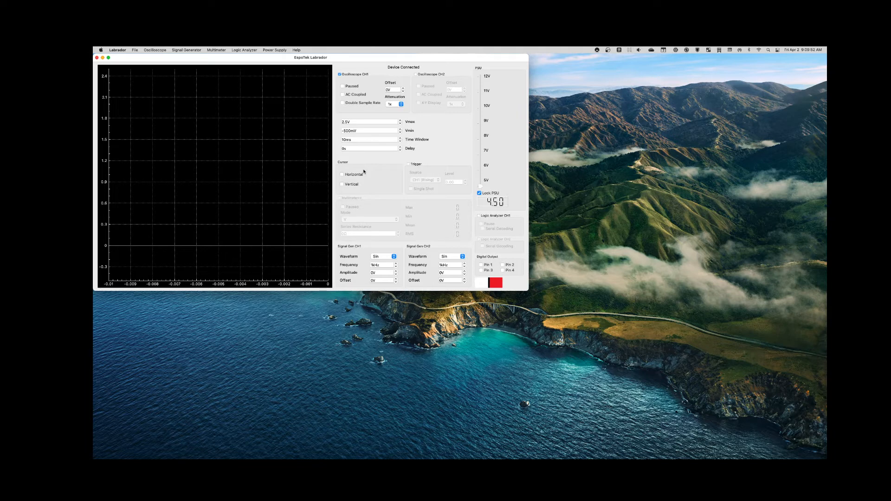
pyautogui.moveTo(420, 180)
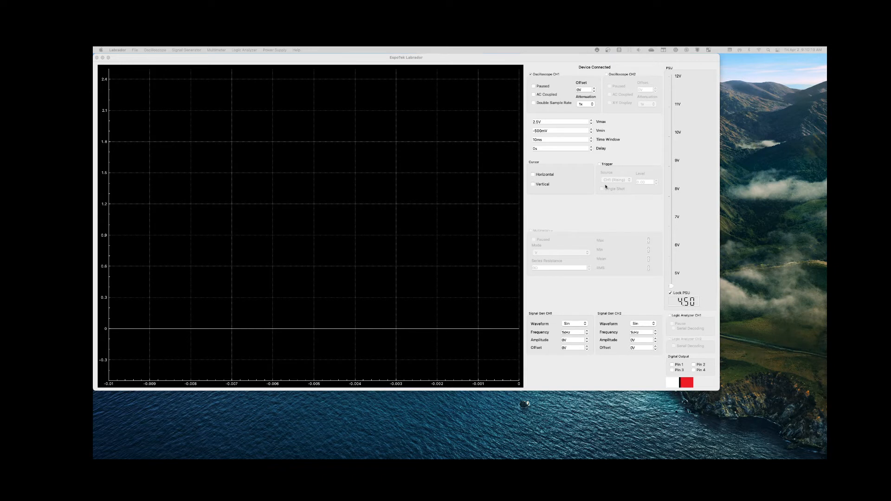
pyautogui.moveTo(575, 244)
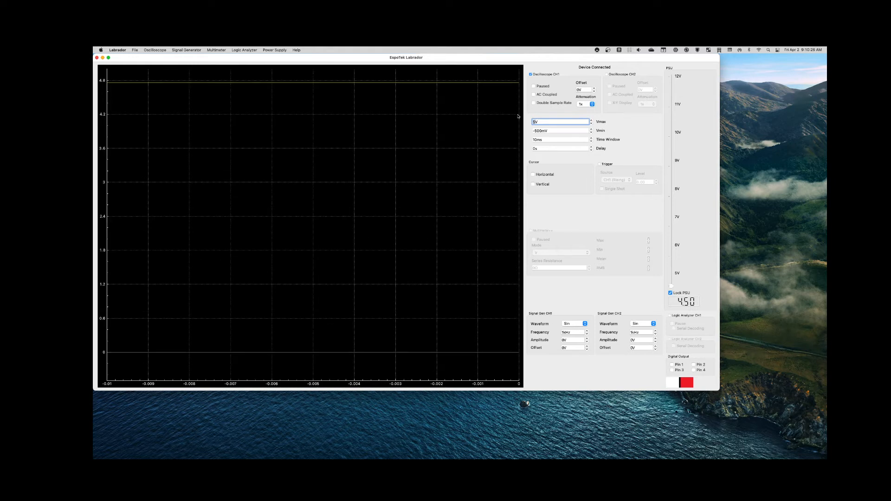
pyautogui.moveTo(124, 84)
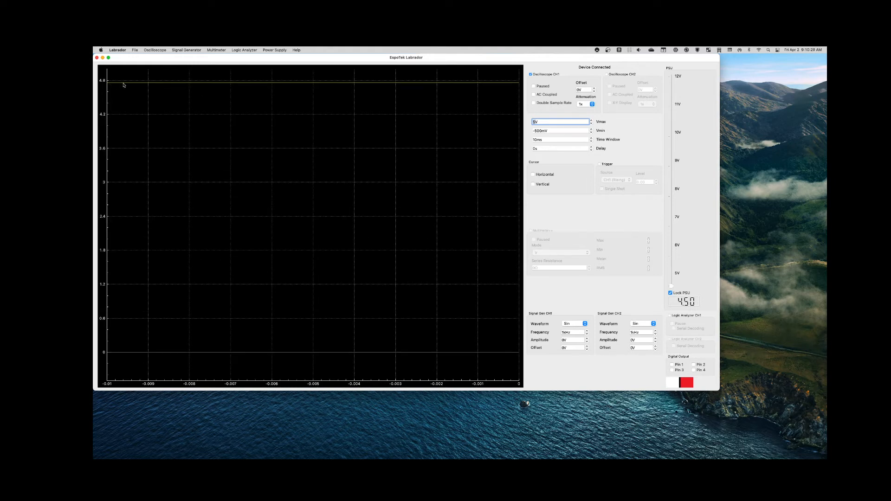
pyautogui.moveTo(523, 87)
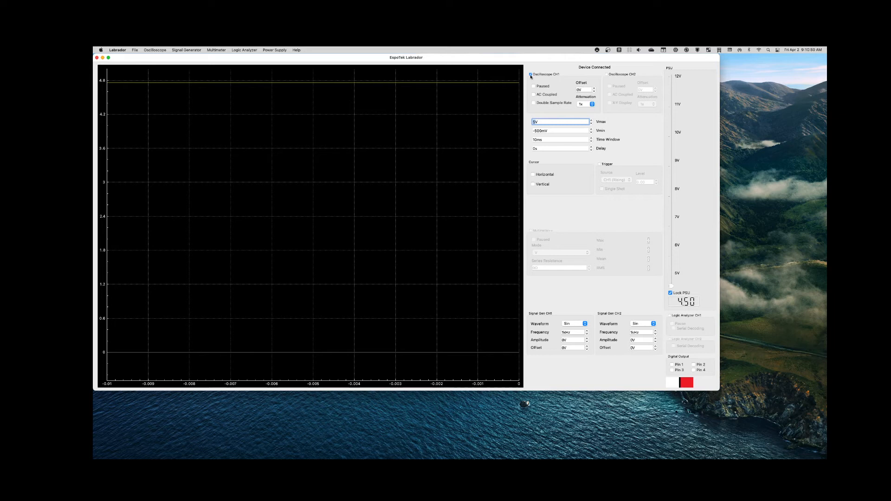
# - Switch oscilloscope CH1 off and the multimeter on to read voltage
pyautogui.click(530, 74)
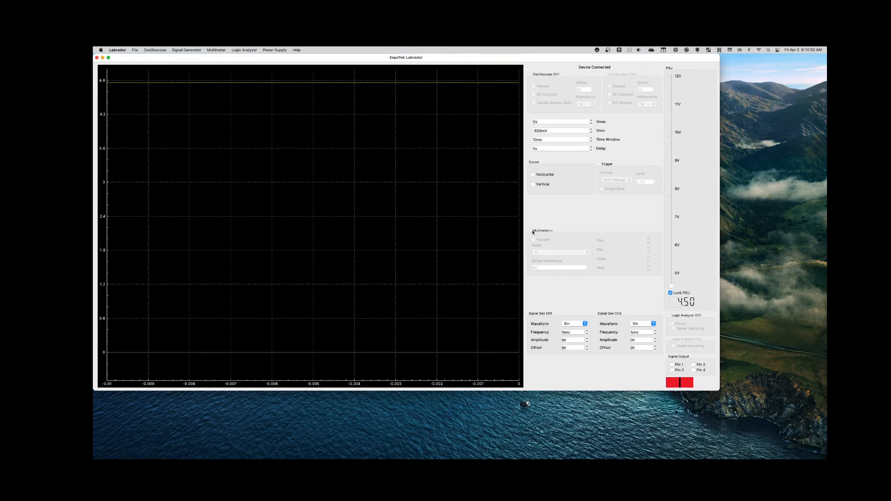
pyautogui.click(530, 230)
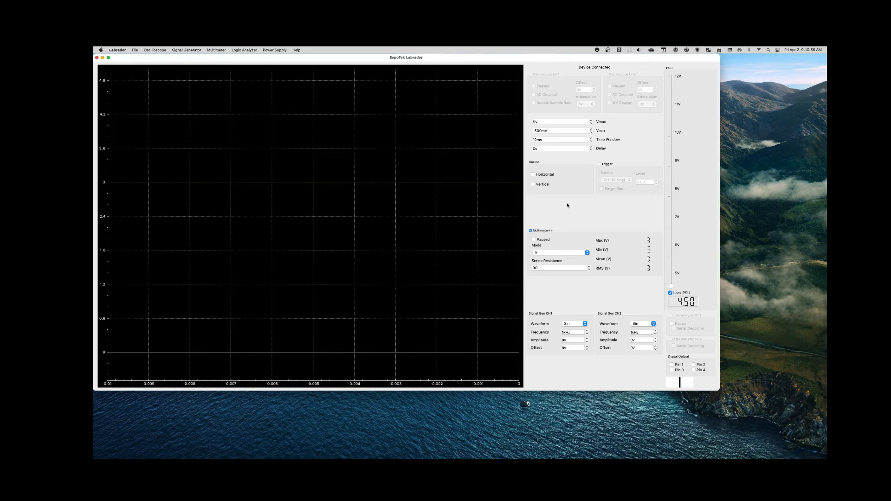
pyautogui.moveTo(600, 226)
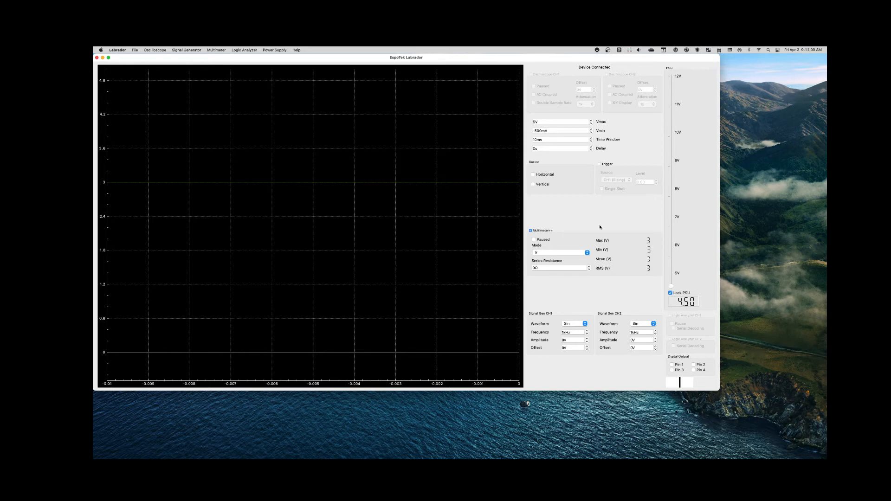
pyautogui.moveTo(560, 219)
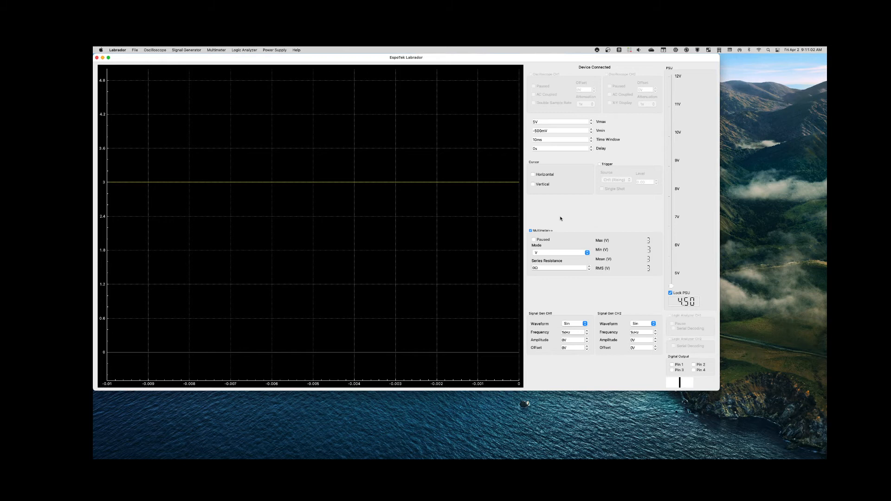
pyautogui.moveTo(598, 209)
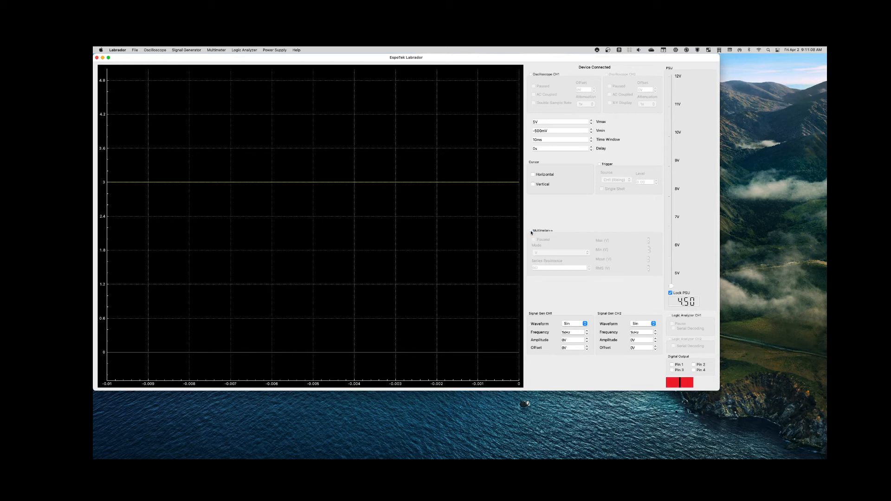
pyautogui.moveTo(531, 75)
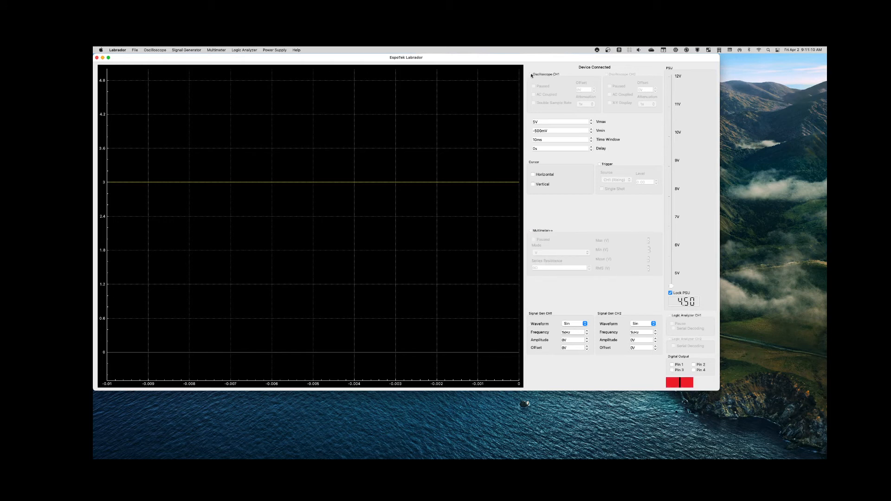
# - Toggle CH1 on, pause and resume its capture, then turn CH1 off again
pyautogui.click(531, 74)
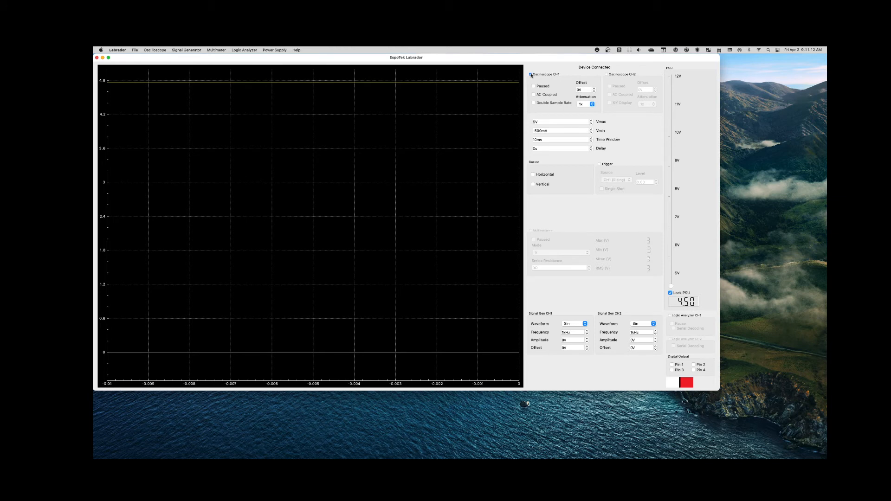
pyautogui.click(531, 74)
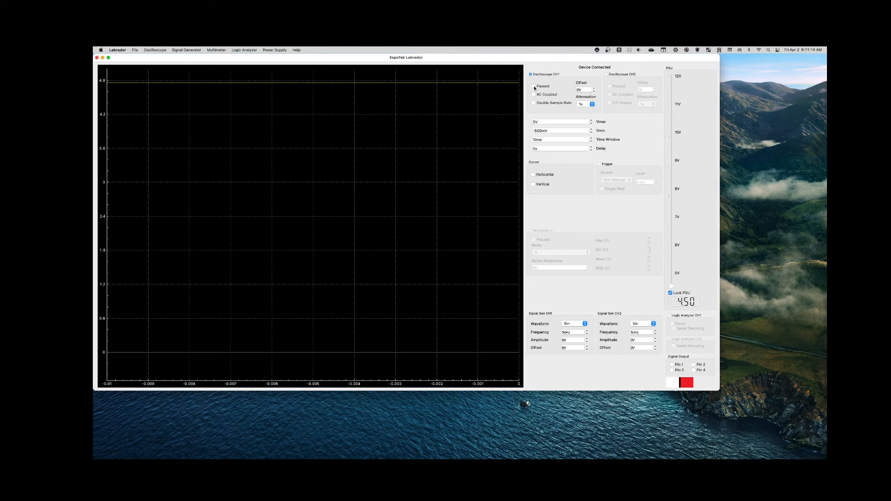
pyautogui.click(532, 85)
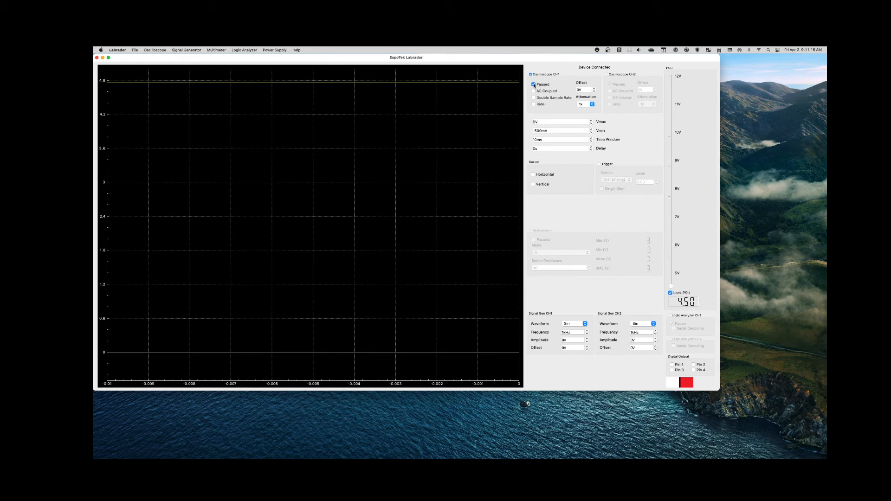
pyautogui.click(532, 84)
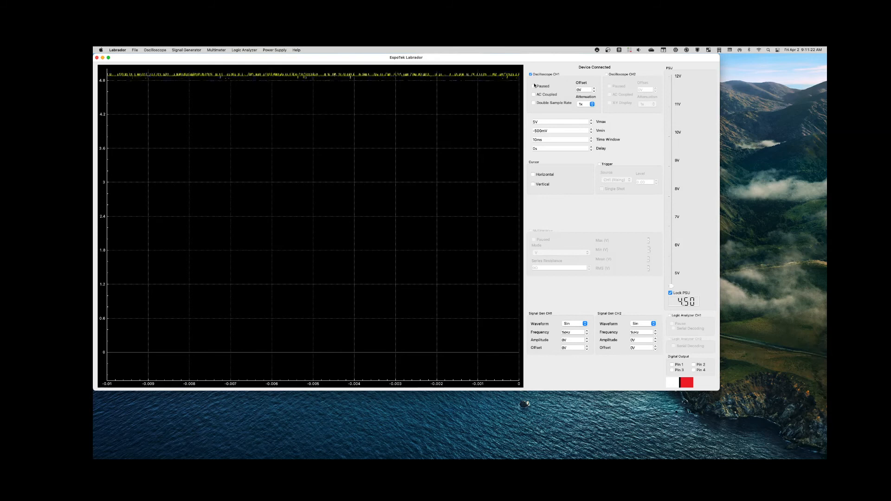
pyautogui.click(529, 75)
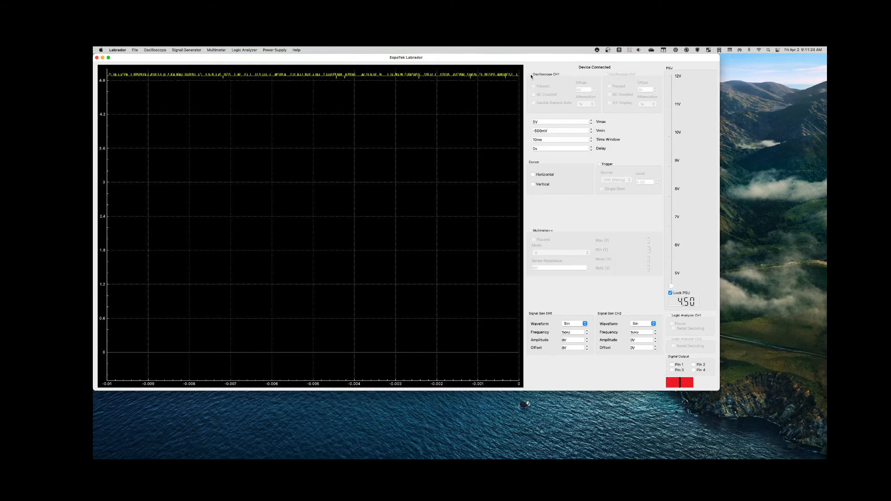
pyautogui.moveTo(530, 231)
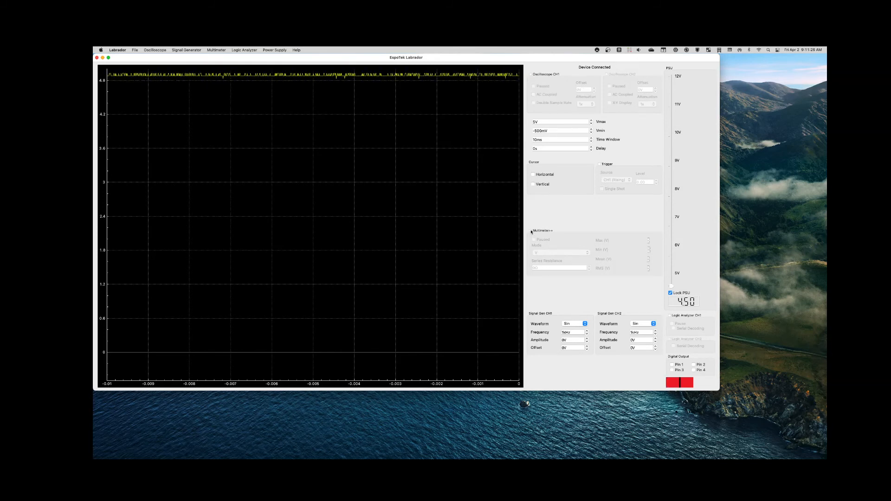
# - Turn the multimeter on so it reads about 5 V, then go to the Oscilloscope menu
pyautogui.click(531, 231)
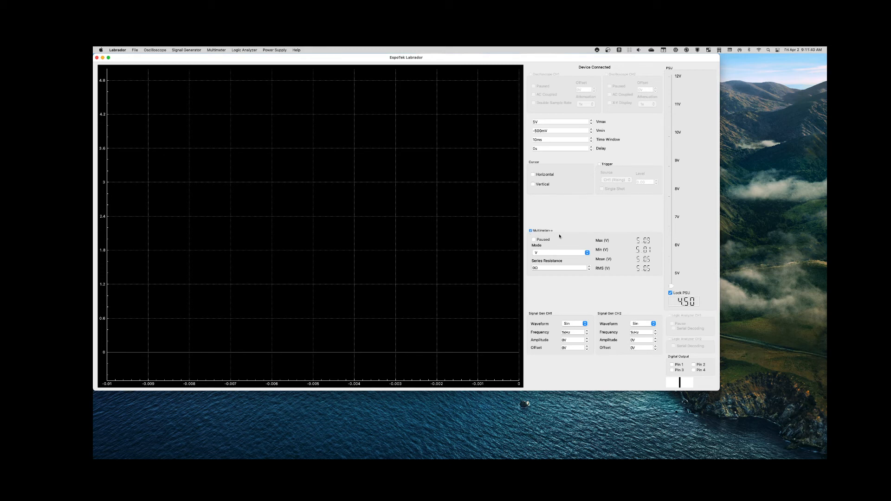
pyautogui.moveTo(644, 295)
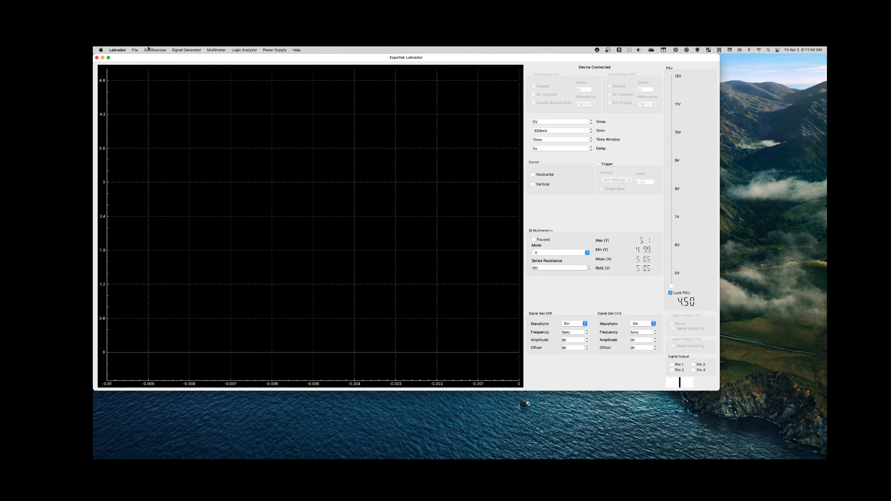
pyautogui.click(155, 50)
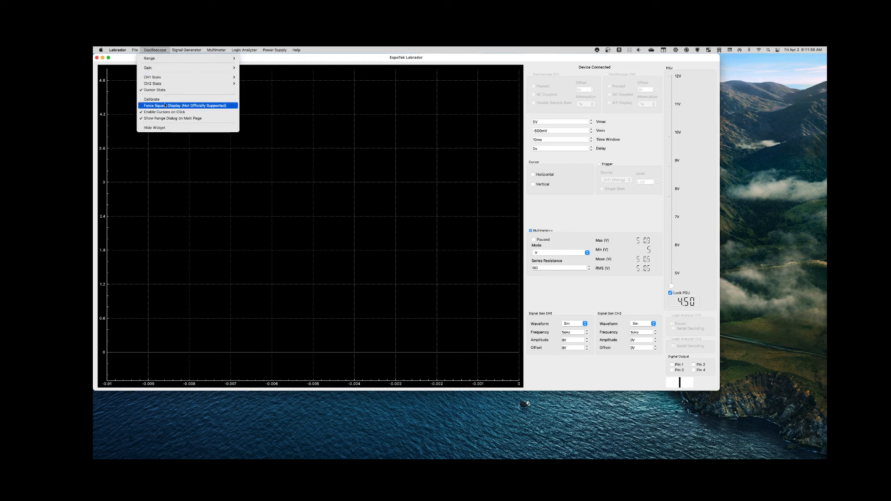
pyautogui.click(275, 49)
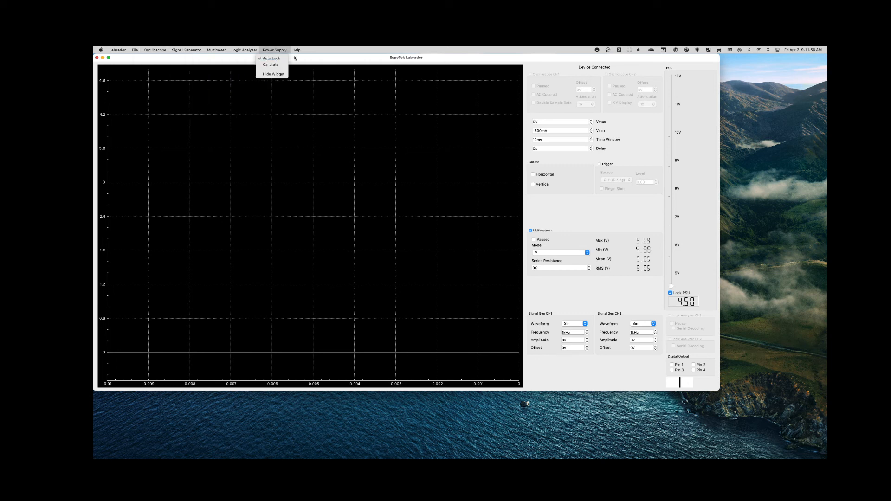
pyautogui.click(310, 57)
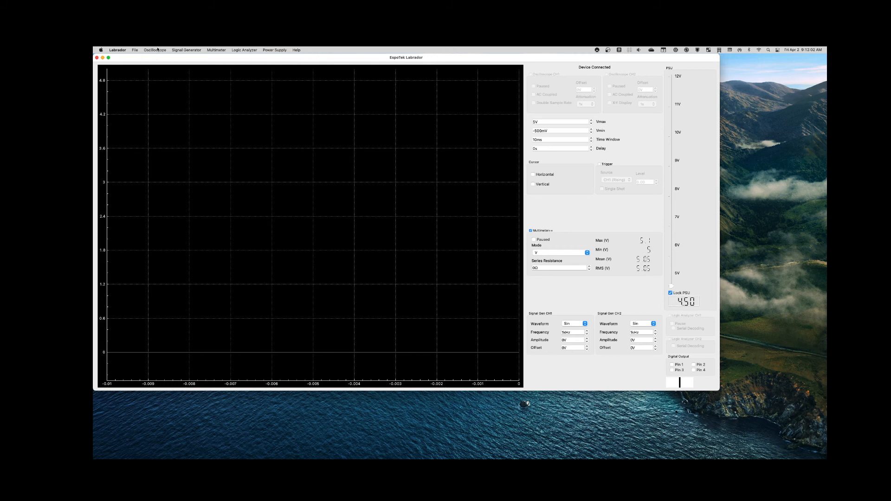
pyautogui.click(155, 49)
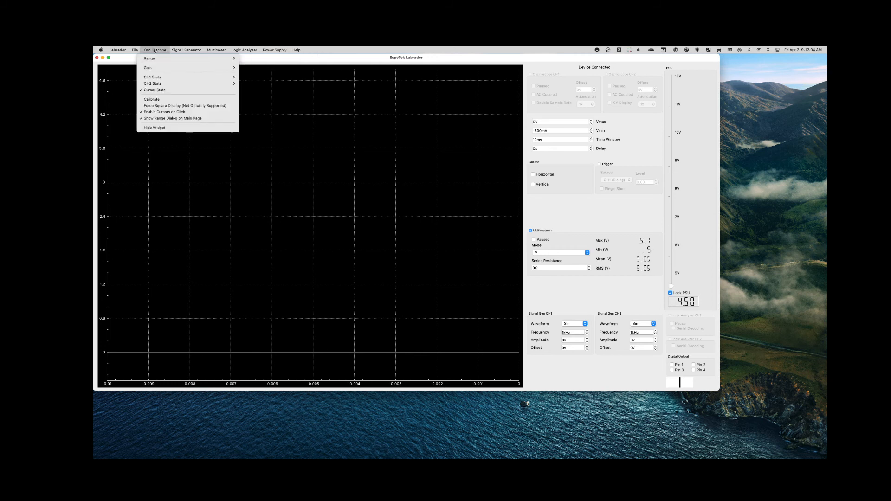
pyautogui.moveTo(173, 118)
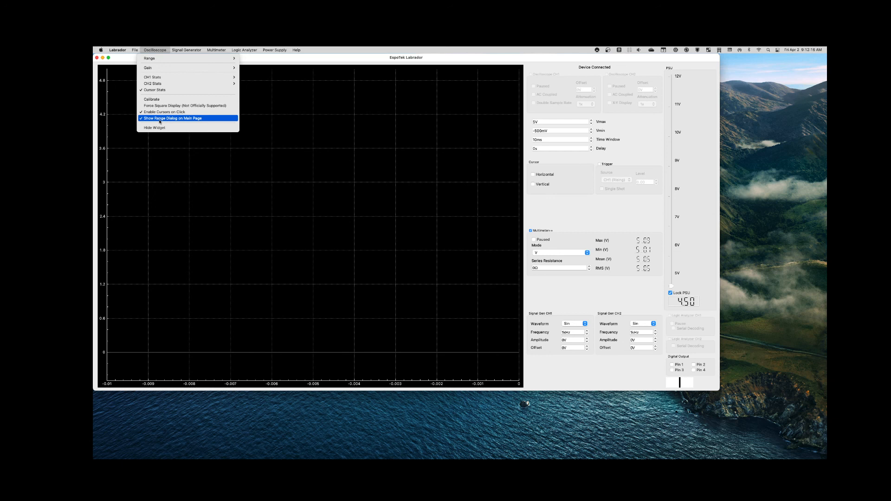
pyautogui.click(275, 49)
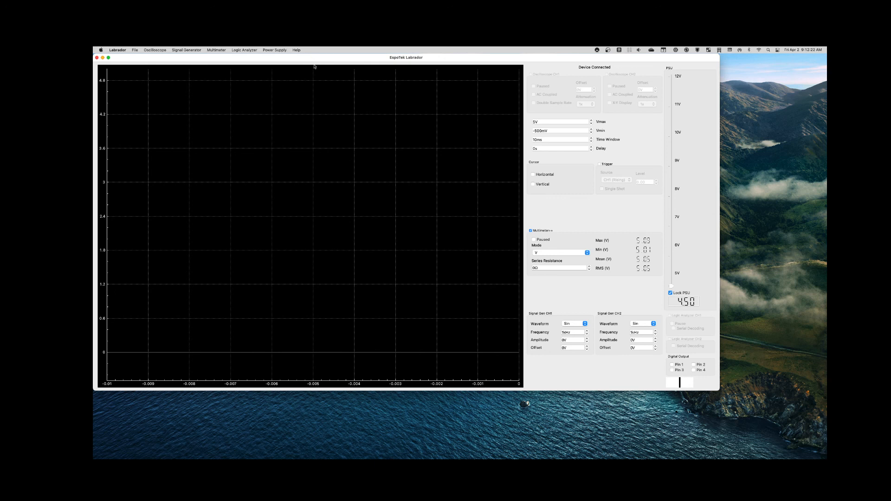
pyautogui.moveTo(227, 67)
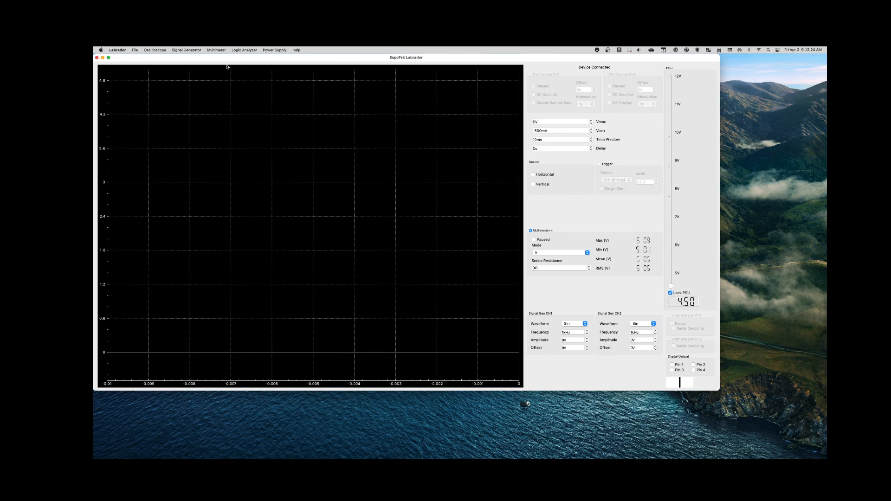